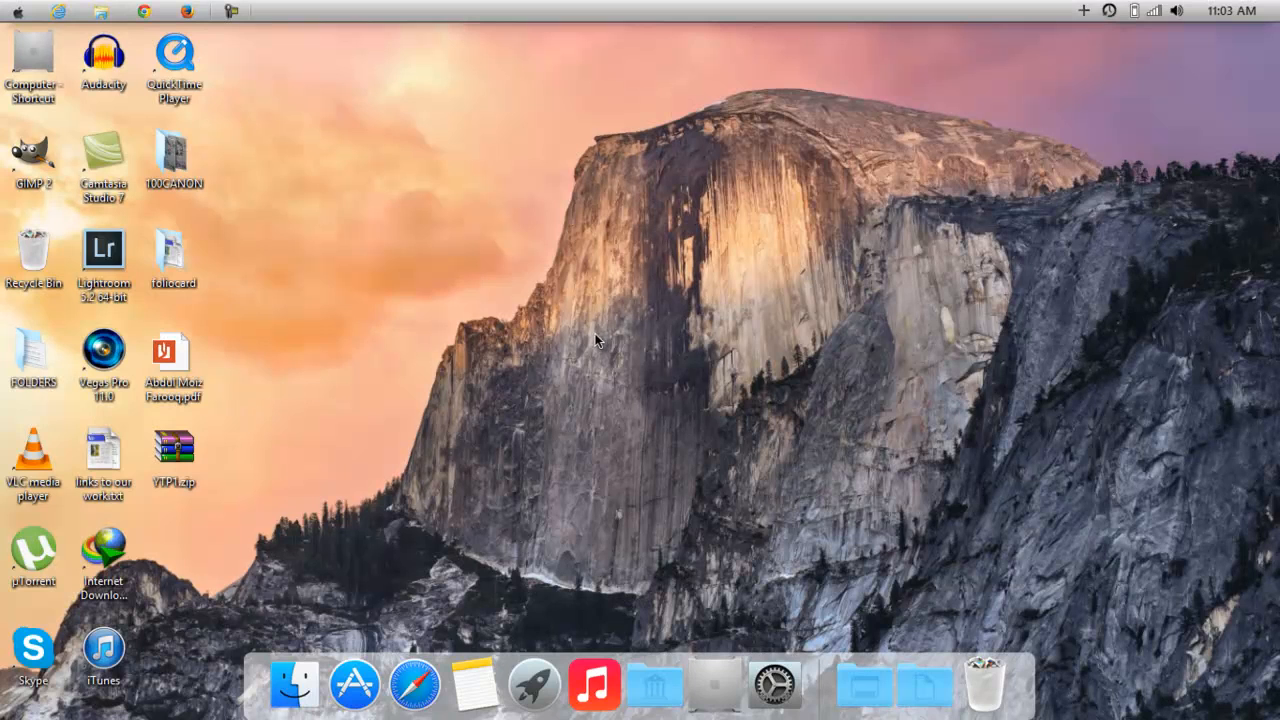
pyautogui.moveTo(290, 684)
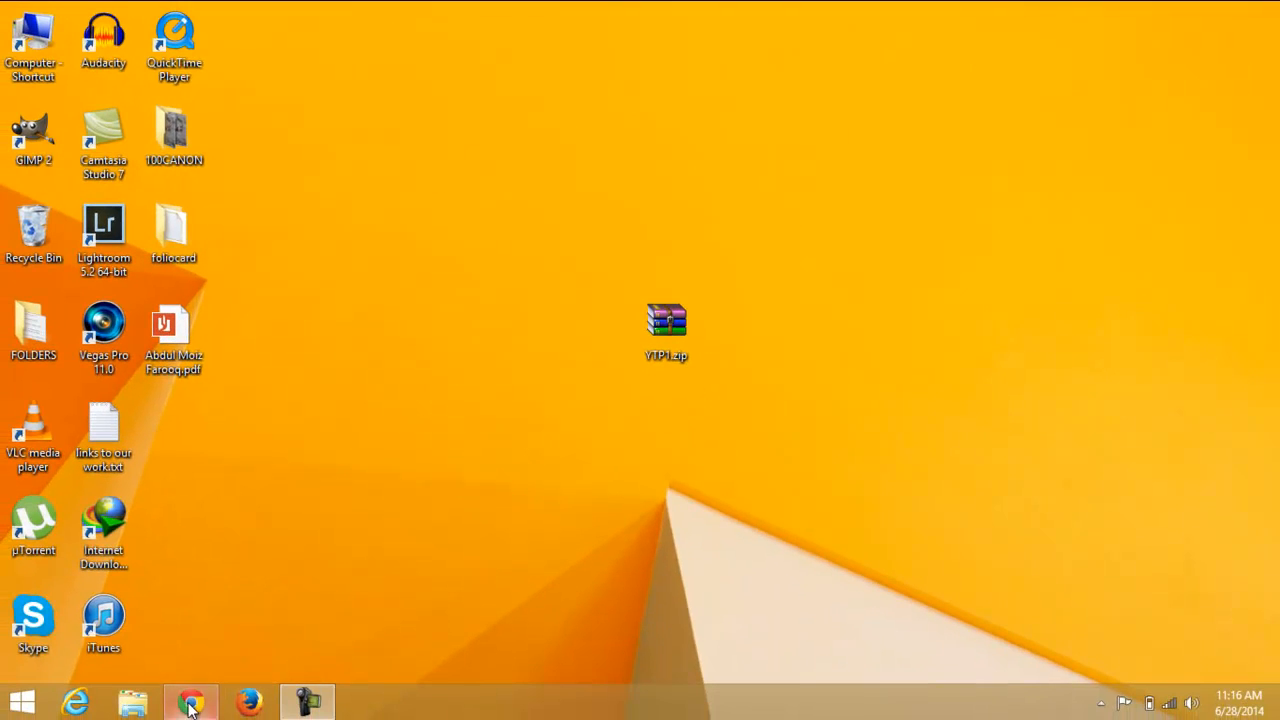
# - Extract the YTP1.zip archive on the desktop into its own YTP1 folder
pyautogui.click(190, 700)
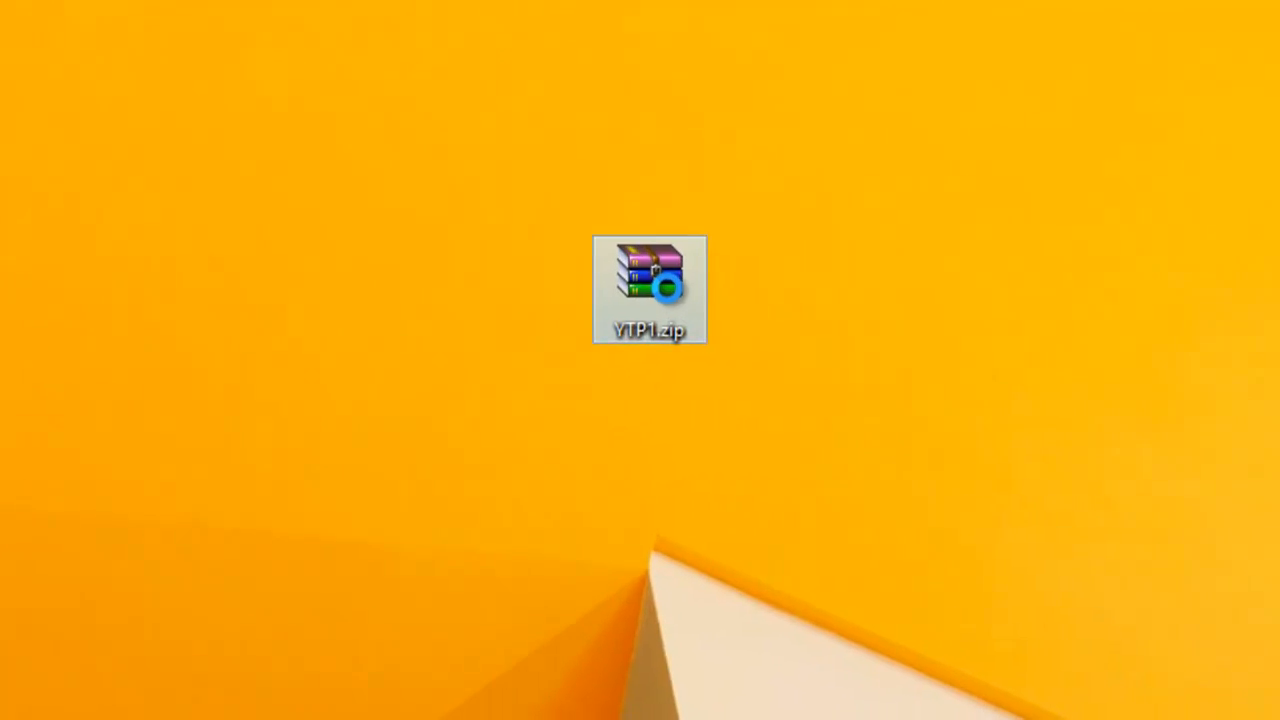
pyautogui.rightClick(648, 288)
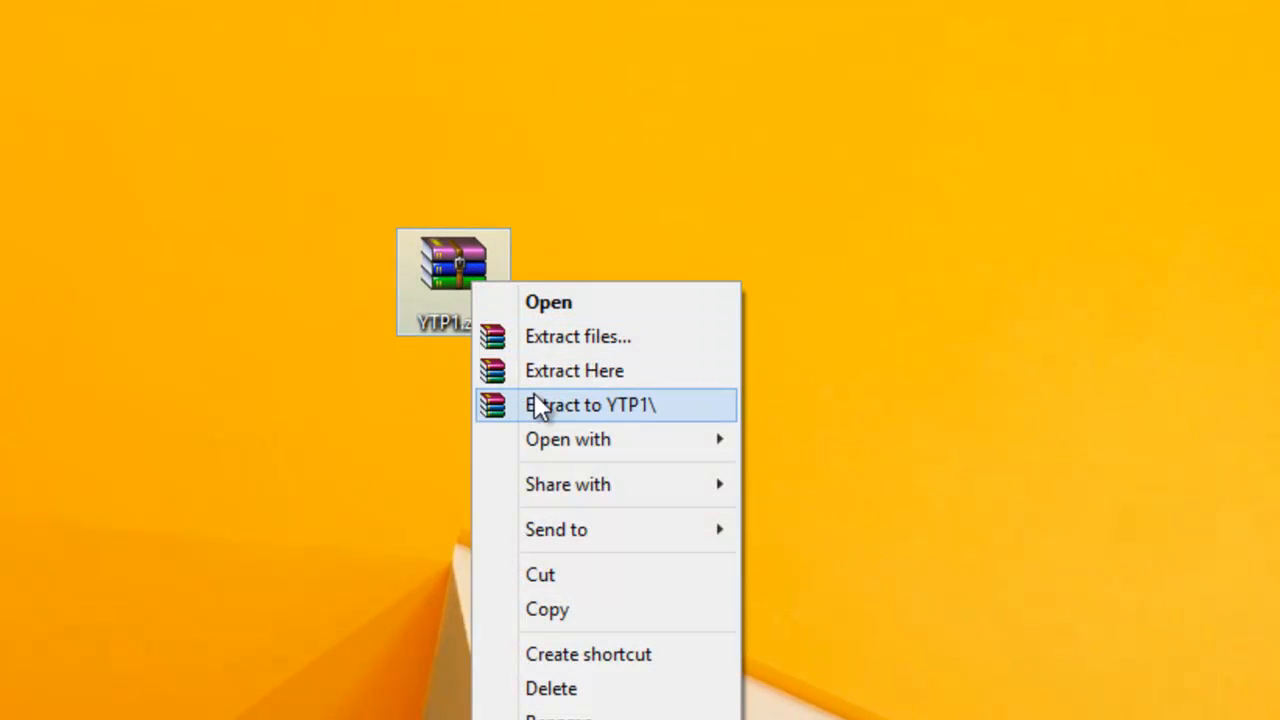
pyautogui.click(590, 404)
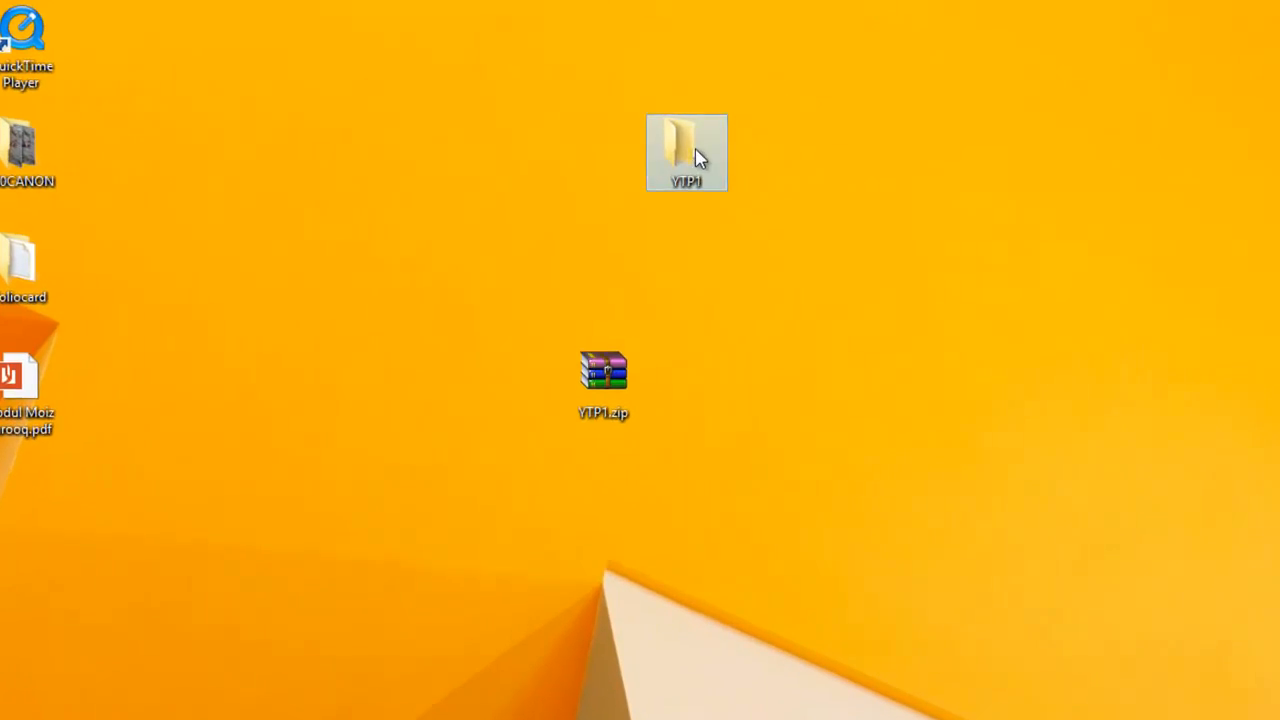
# - Go into the YTP1 folder and select the Yosemite Transformation Pack 1.0.exe installer
pyautogui.doubleClick(688, 152)
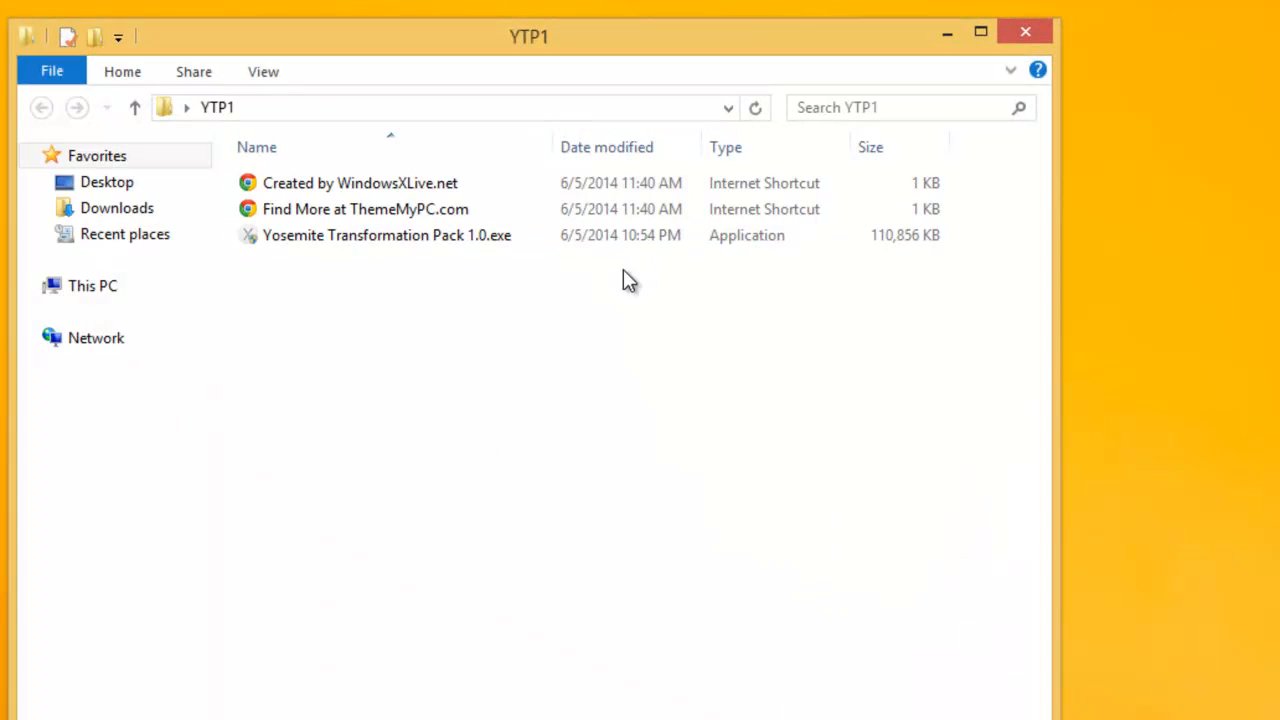
pyautogui.click(388, 236)
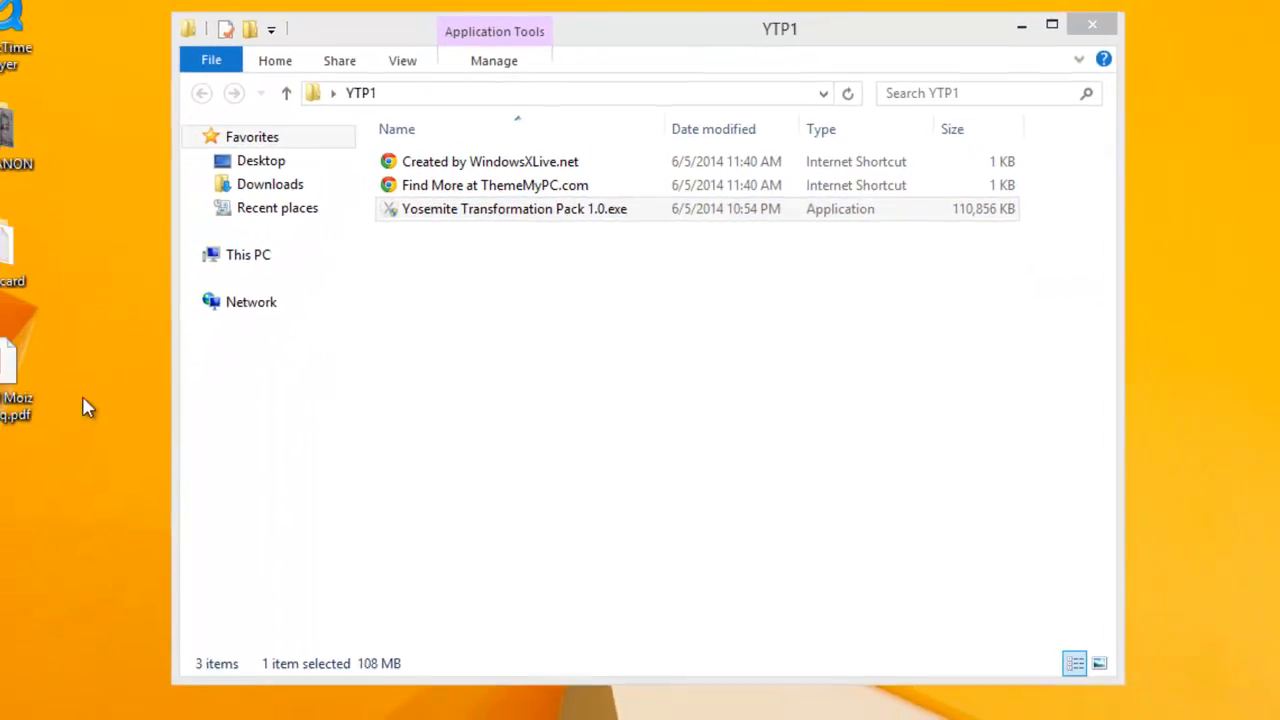
# - Launch the Yosemite Transformation Pack 1.0 installer with its default Spaces, Dashboard and Launchpad options
pyautogui.doubleClick(514, 208)
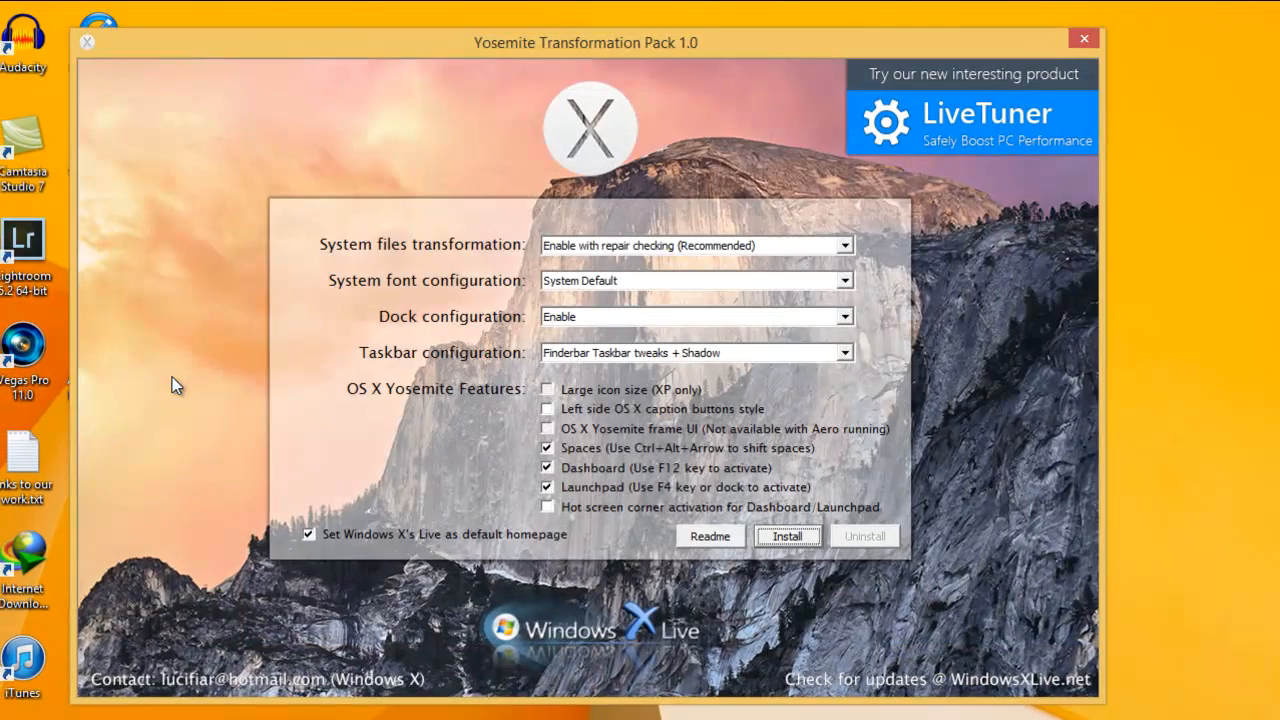
pyautogui.moveTo(744, 508)
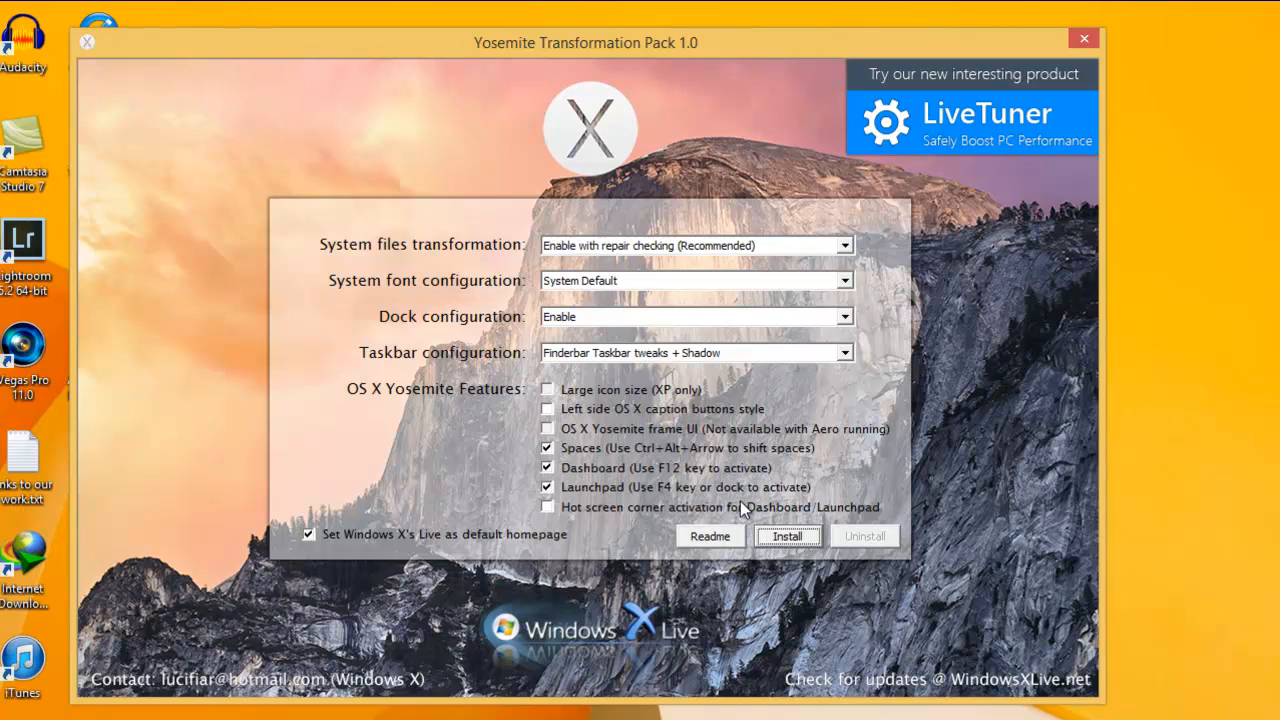
pyautogui.moveTo(612, 164)
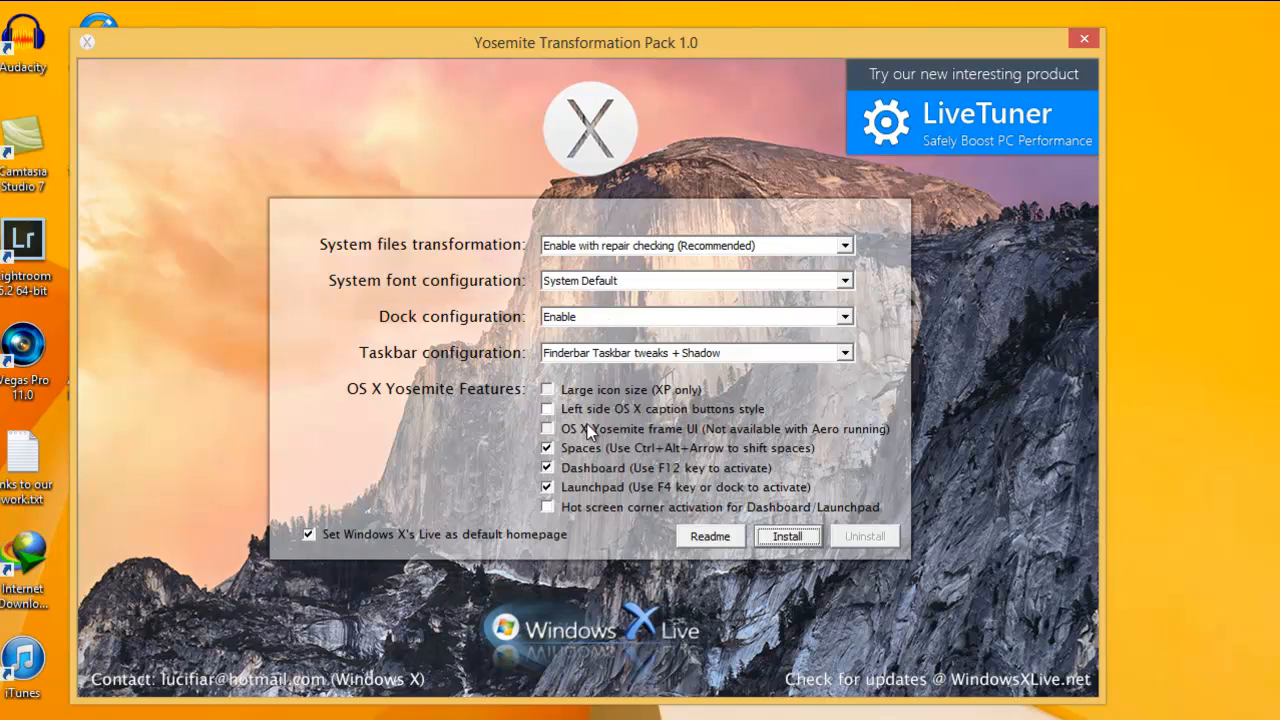
pyautogui.moveTo(924, 530)
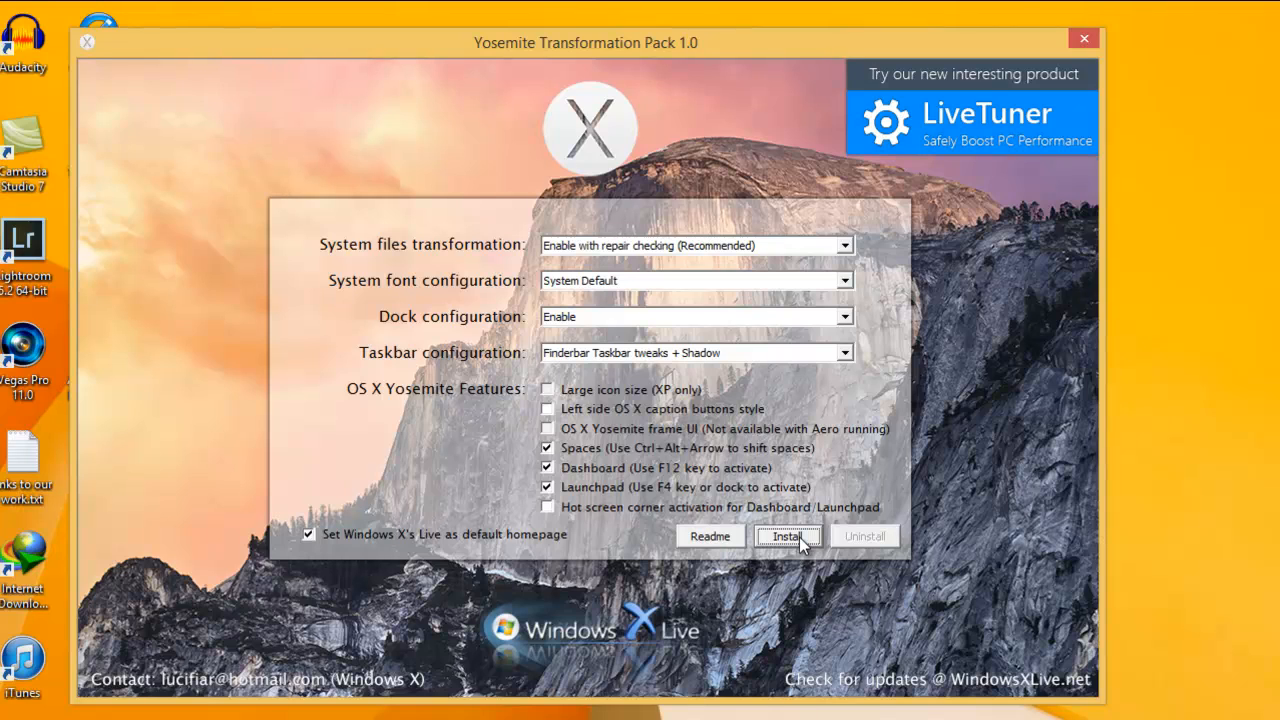
pyautogui.moveTo(752, 578)
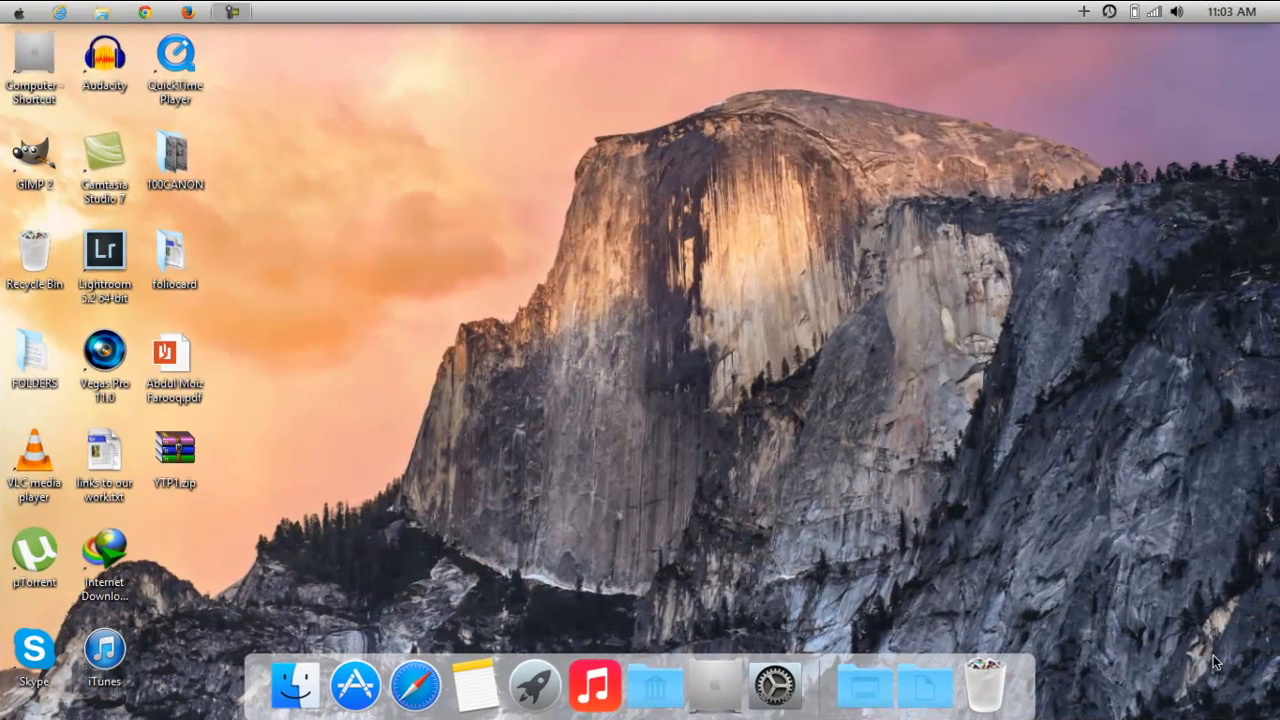
pyautogui.moveTo(400, 562)
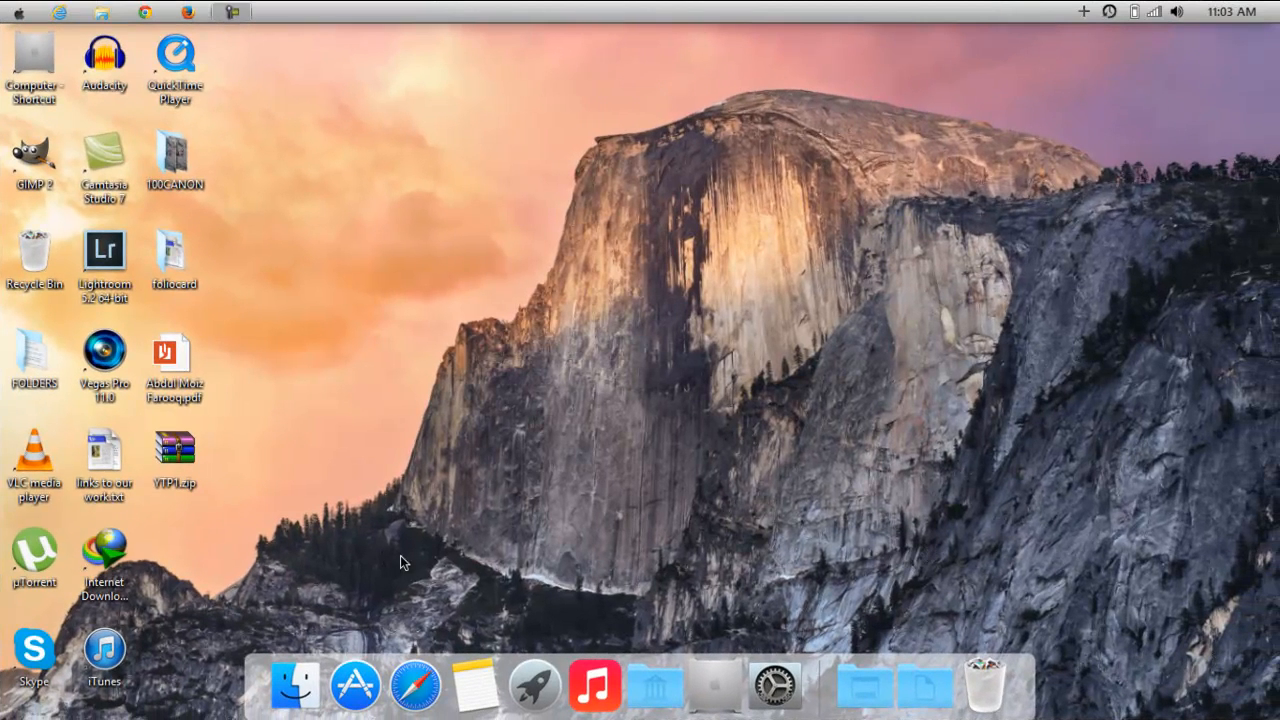
pyautogui.moveTo(408, 244)
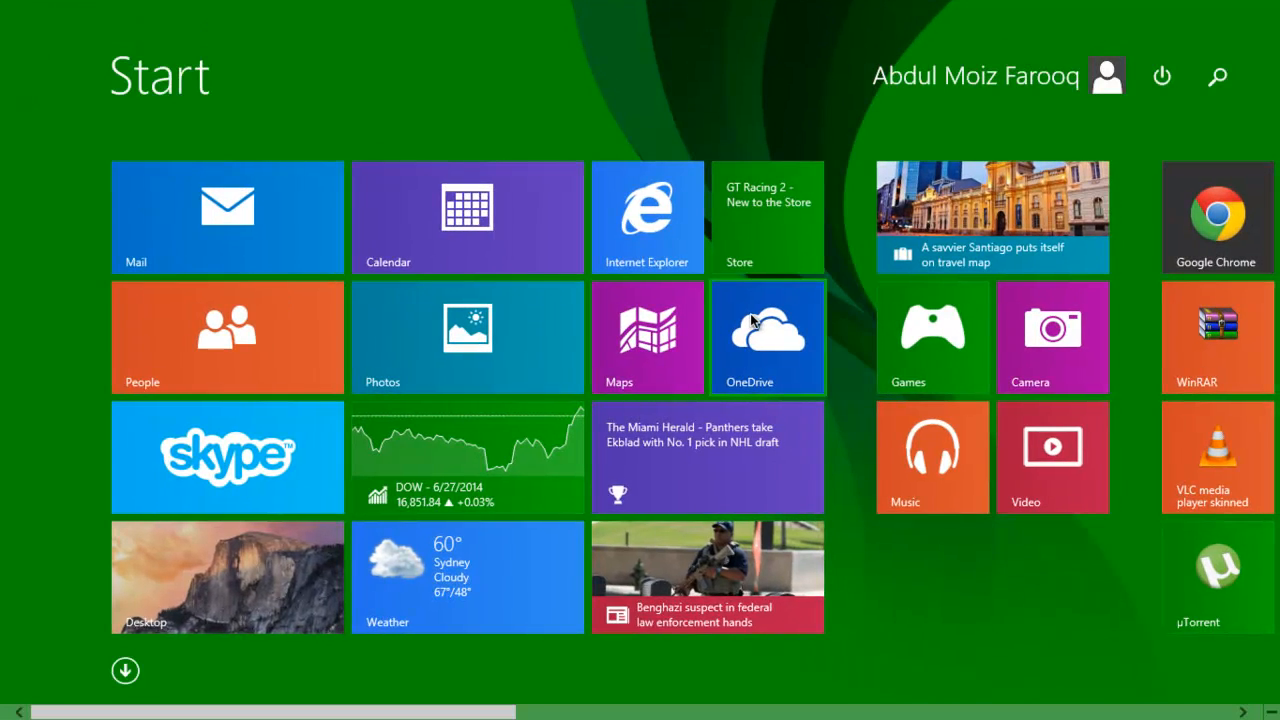
# - Scroll across the Start screen to check its look after the transformation
pyautogui.hscroll(3)
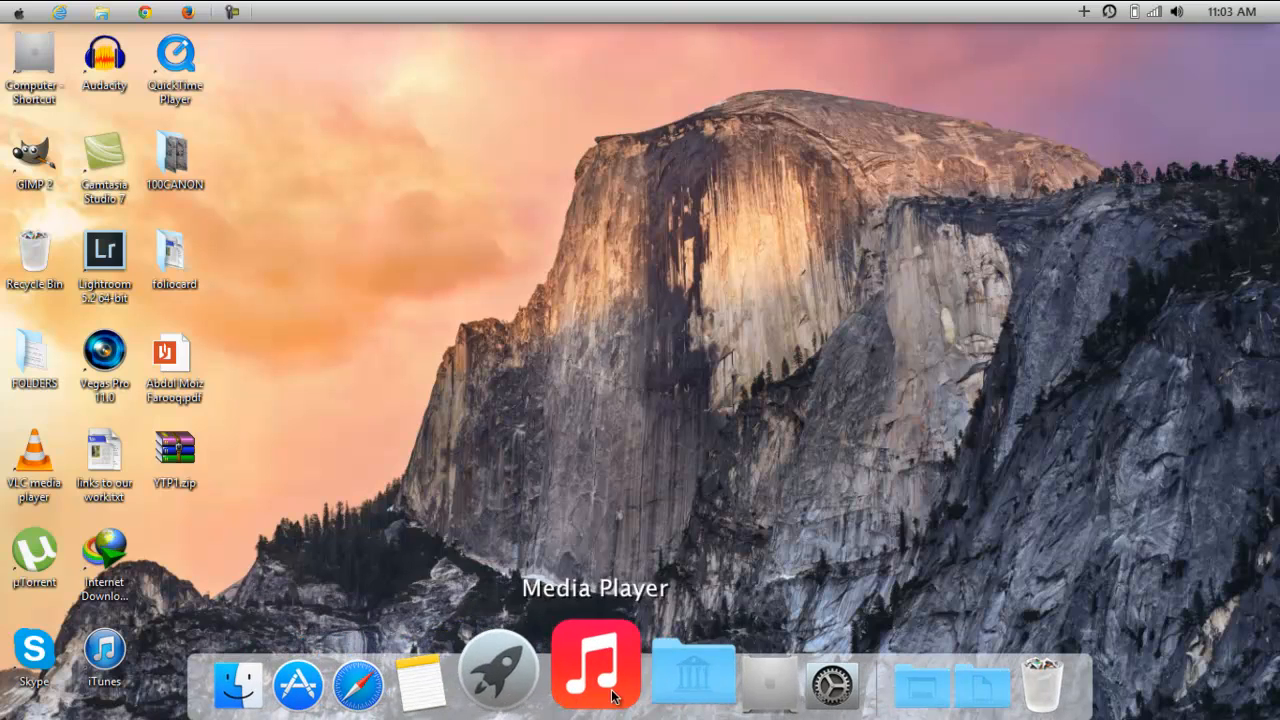
pyautogui.moveTo(992, 660)
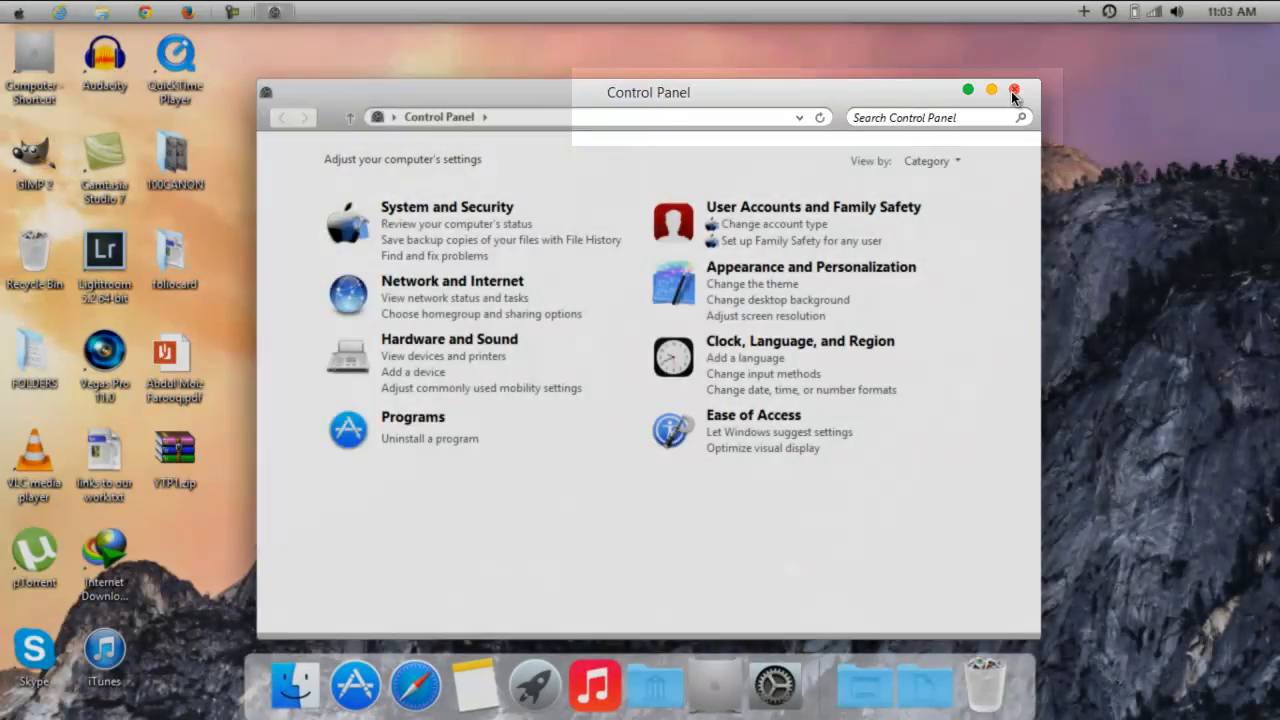
# - Close Control Panel, then open and close This PC twice with the Mac-style red button
pyautogui.click(1014, 90)
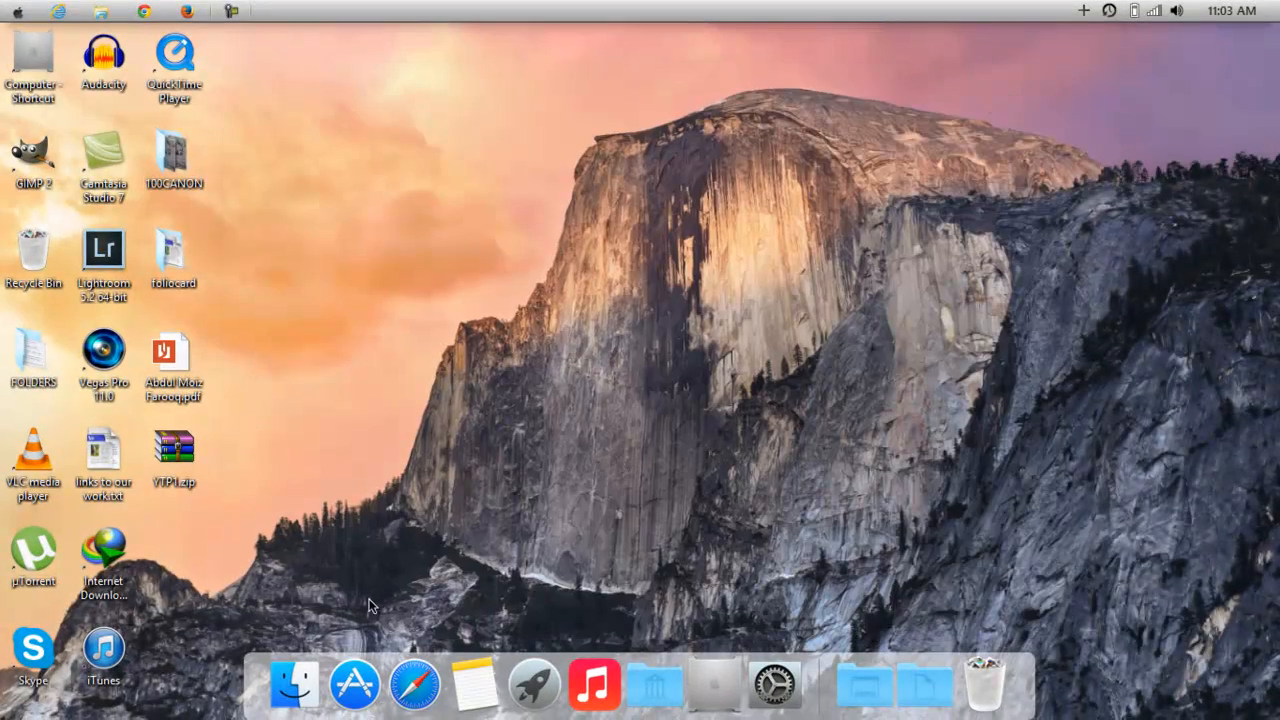
pyautogui.click(292, 684)
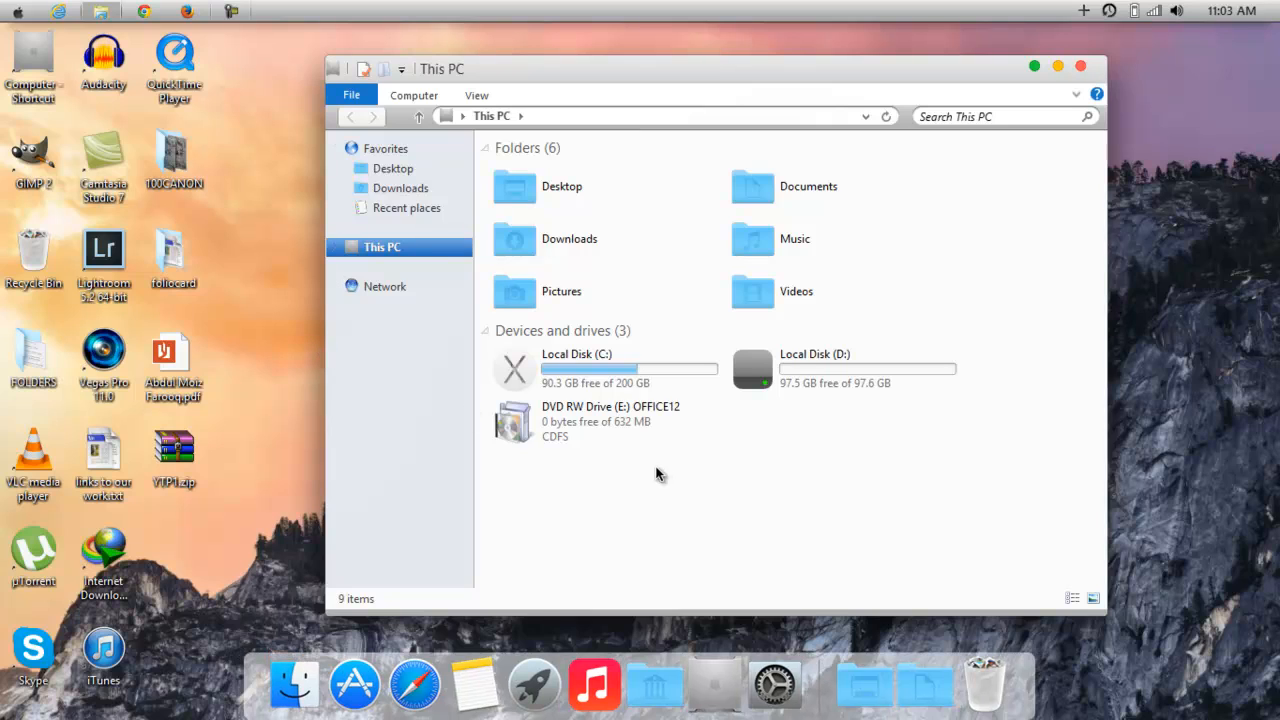
pyautogui.moveTo(1088, 68)
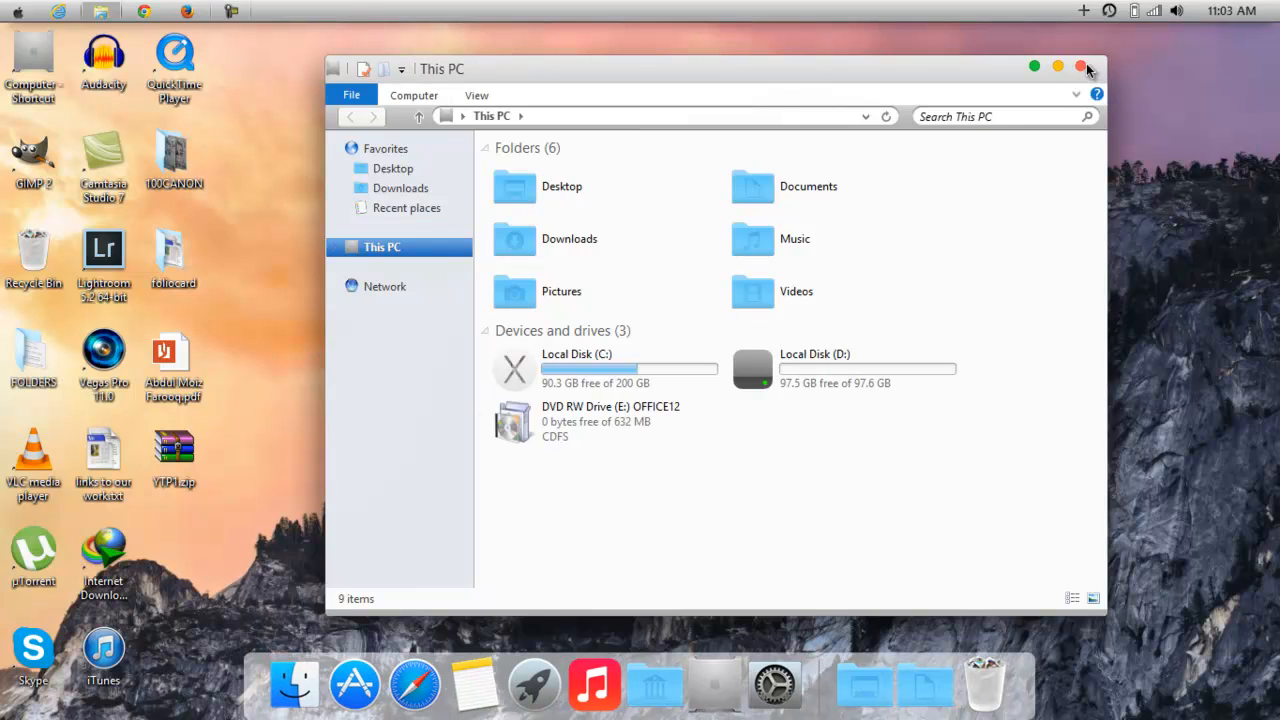
pyautogui.click(1058, 66)
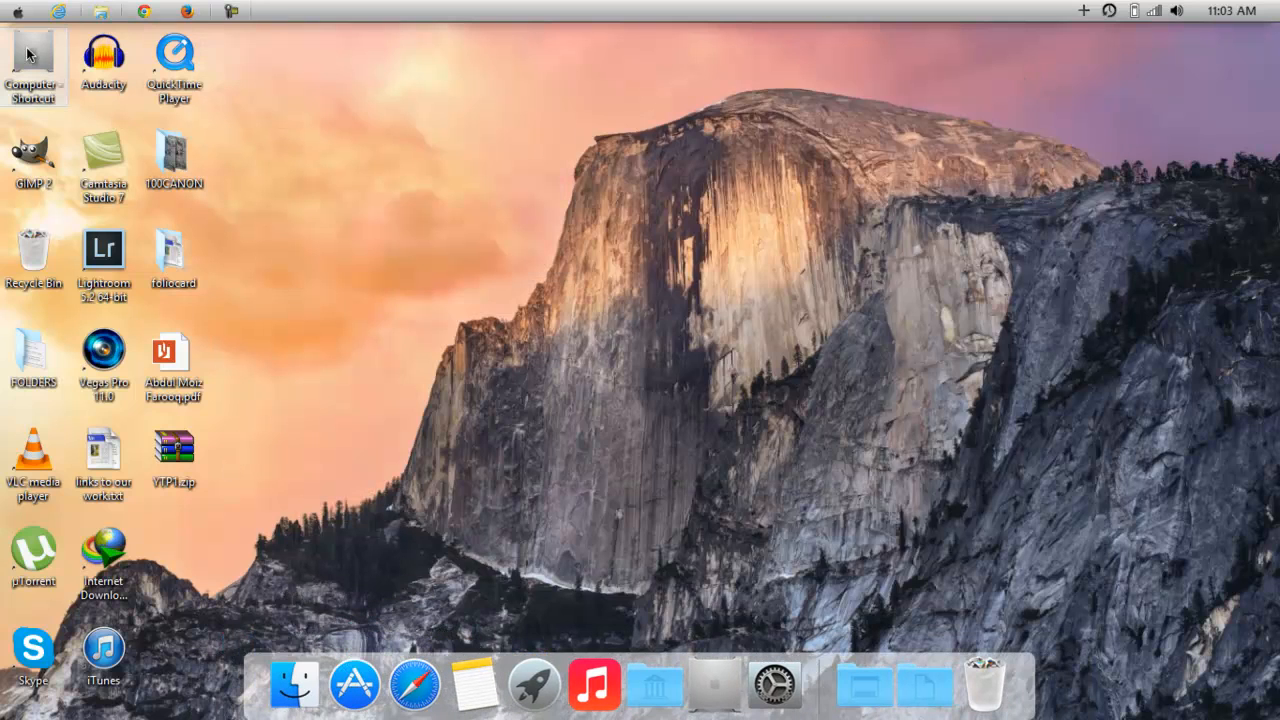
pyautogui.doubleClick(32, 60)
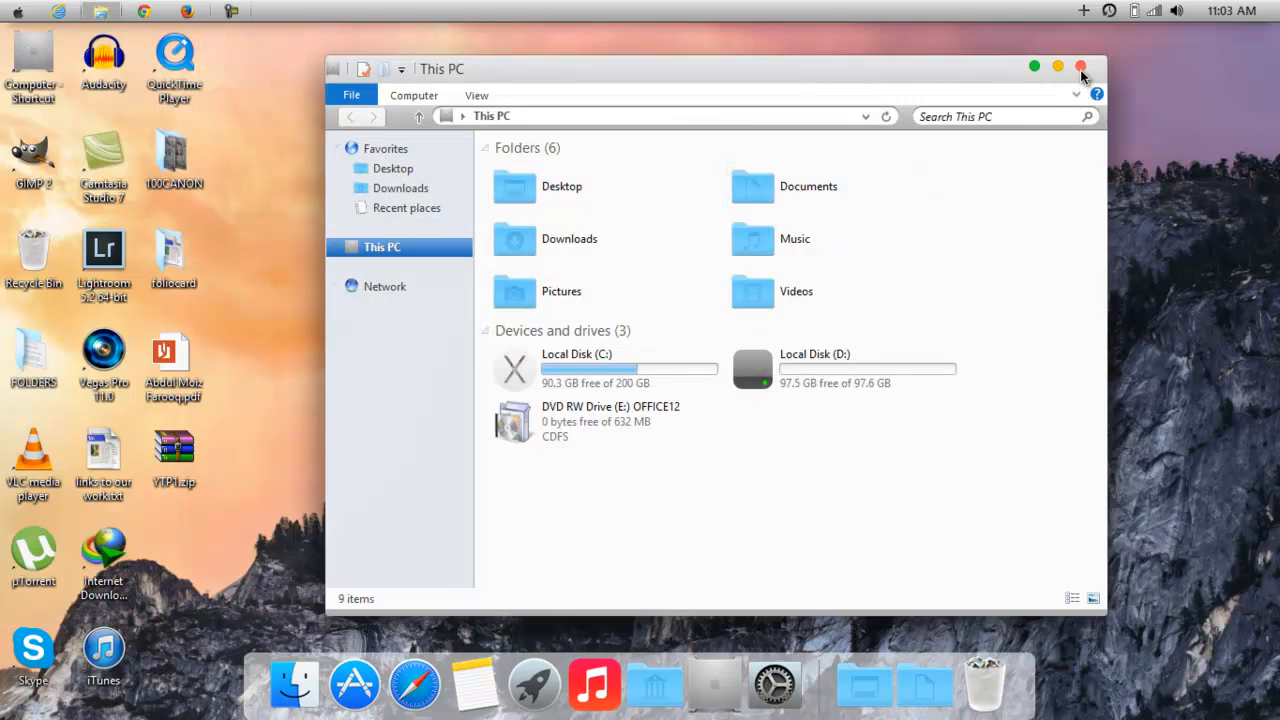
pyautogui.click(1080, 66)
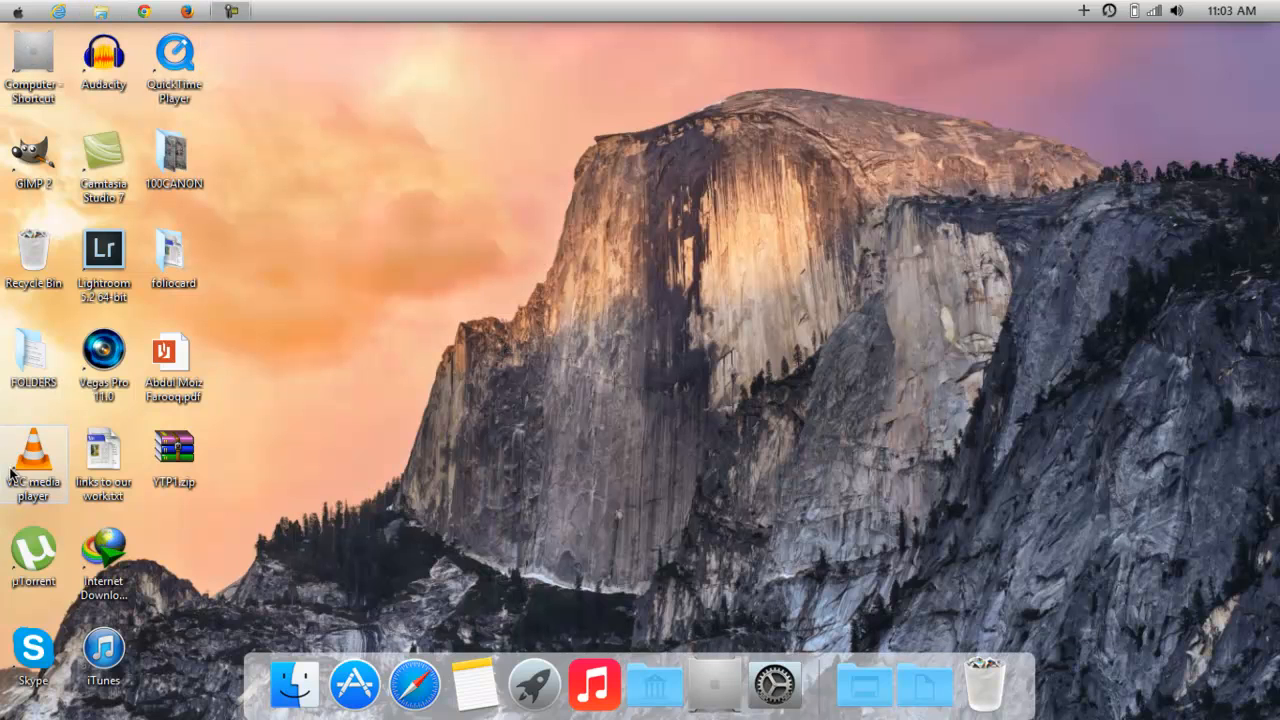
# - Open the links to our work text file, close Notepad and answer the save-changes prompt
pyautogui.doubleClick(104, 450)
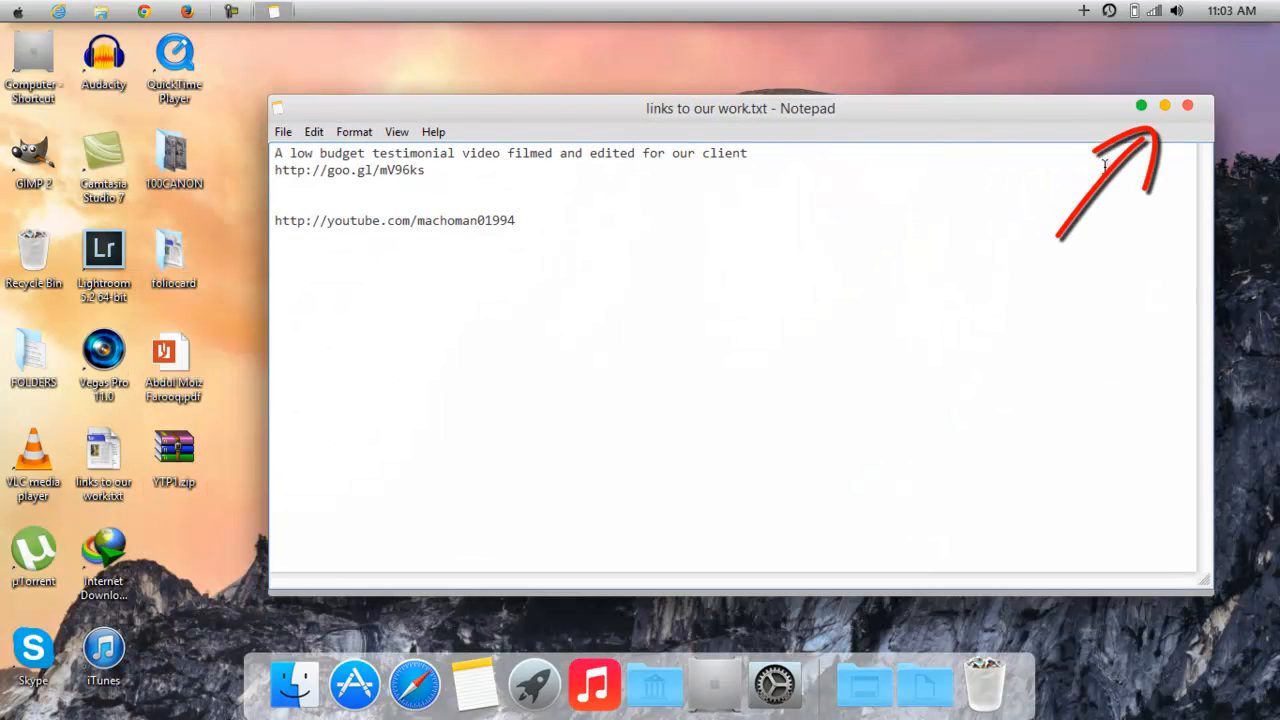
pyautogui.moveTo(464, 228)
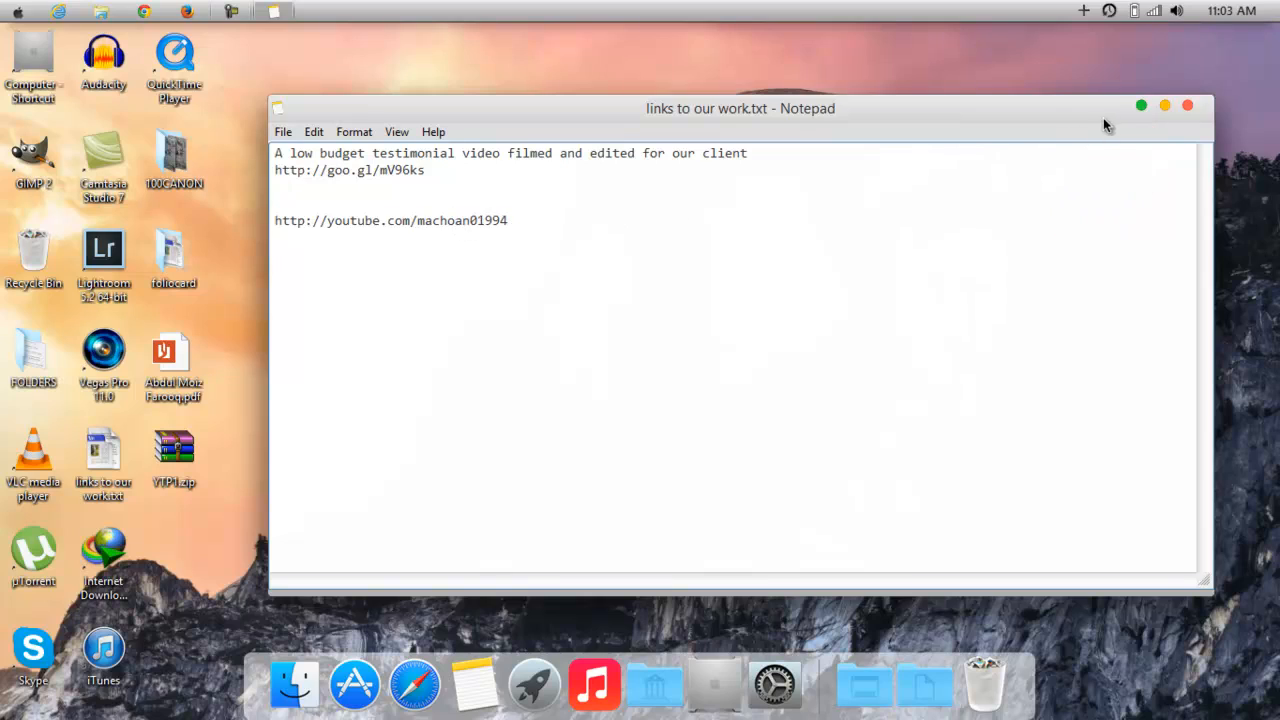
pyautogui.click(1188, 104)
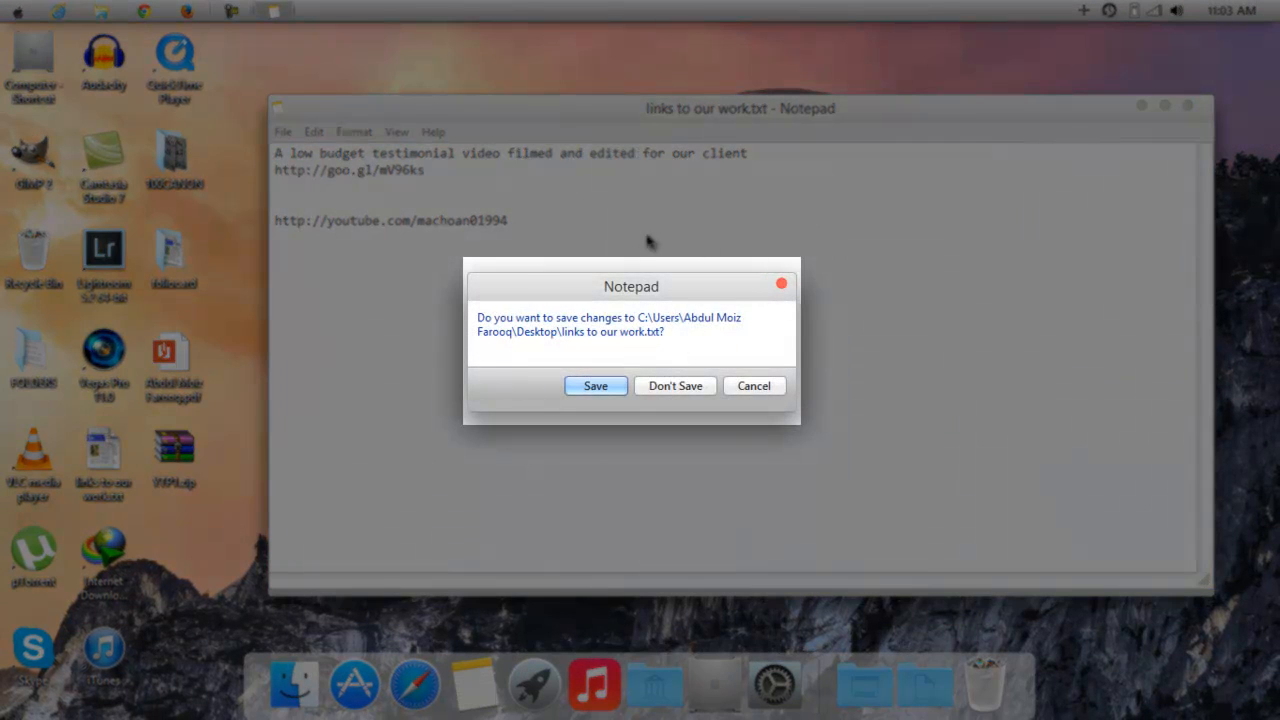
pyautogui.click(674, 384)
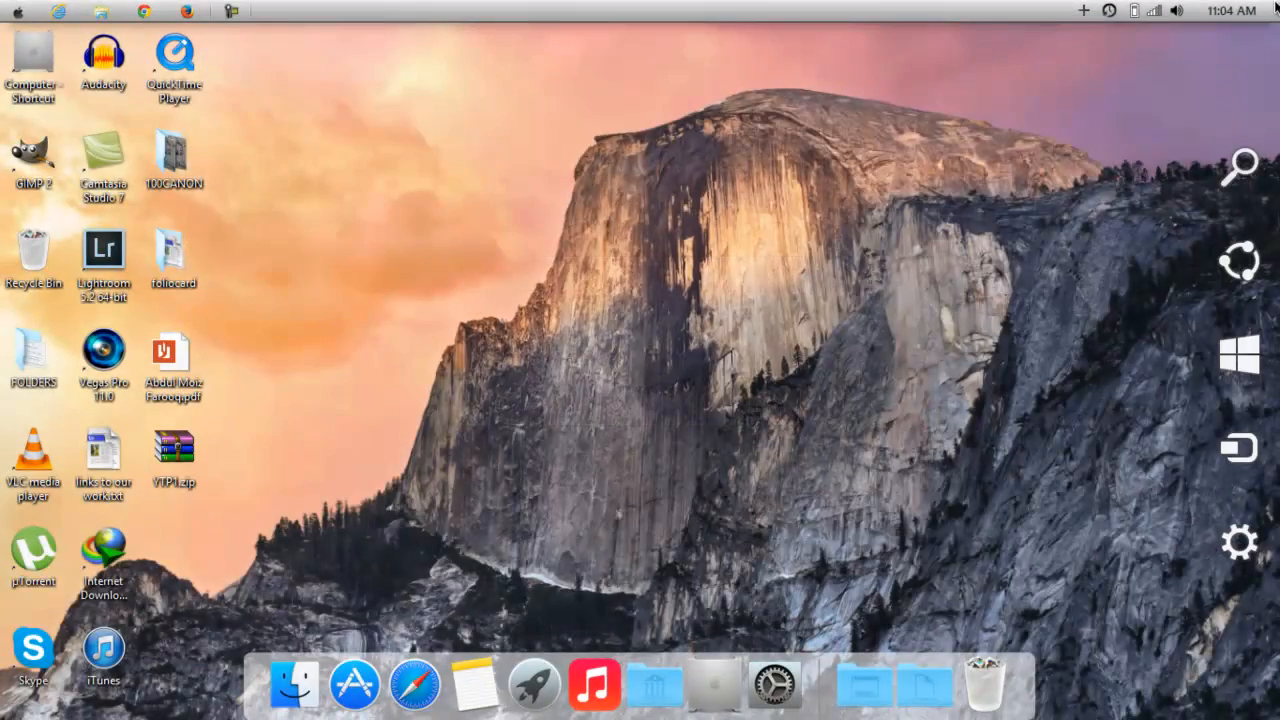
# - Hide the charms bar, start a Logout from the launchpad and cancel it at the confirmation
pyautogui.click(1240, 164)
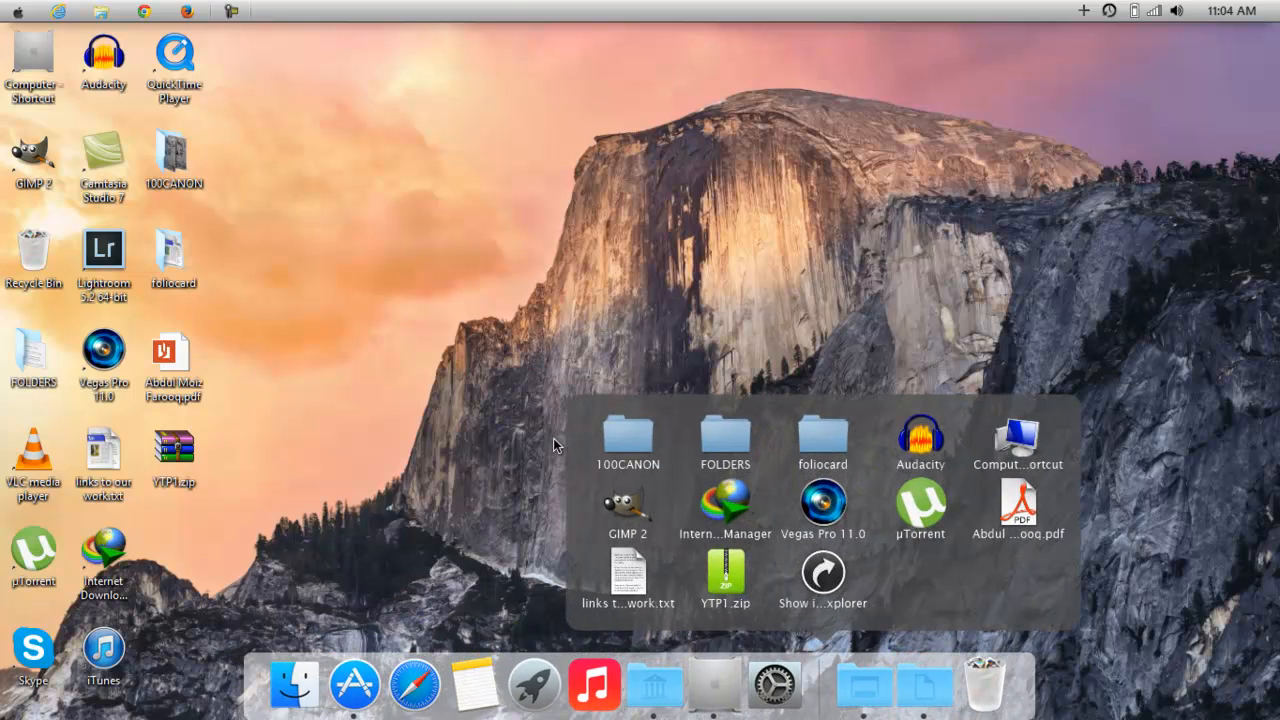
pyautogui.moveTo(524, 512)
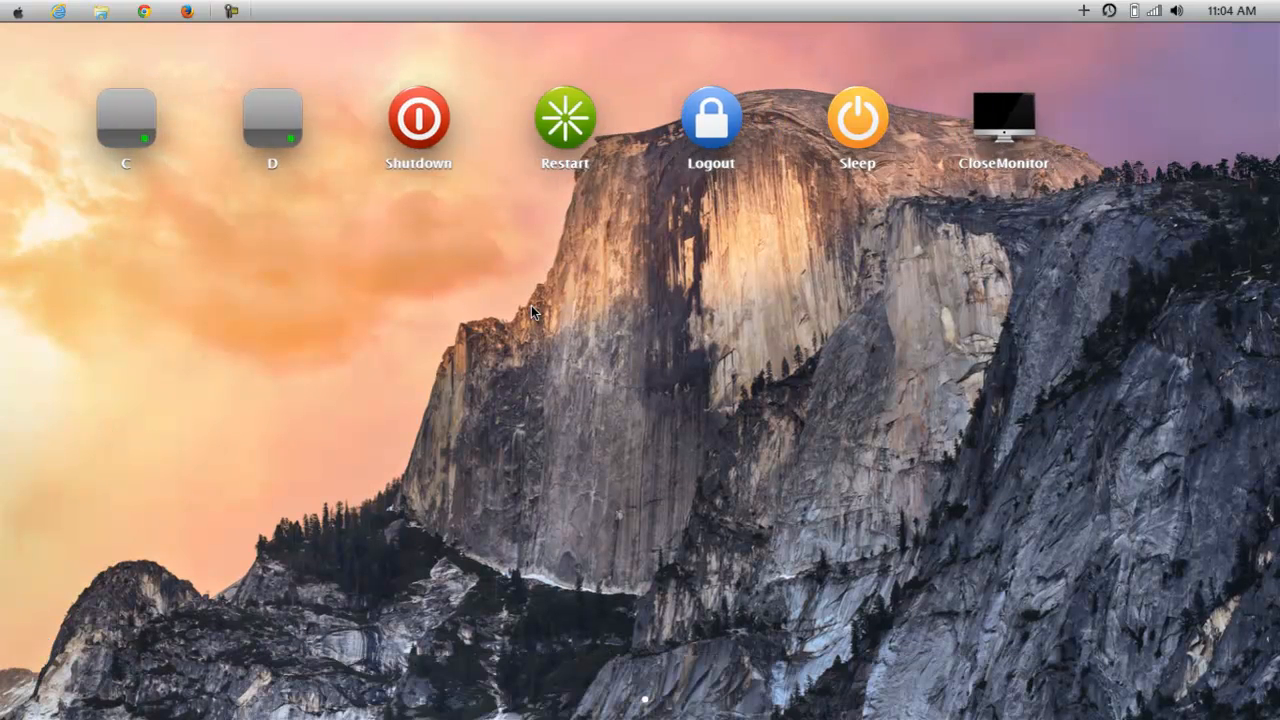
pyautogui.click(710, 120)
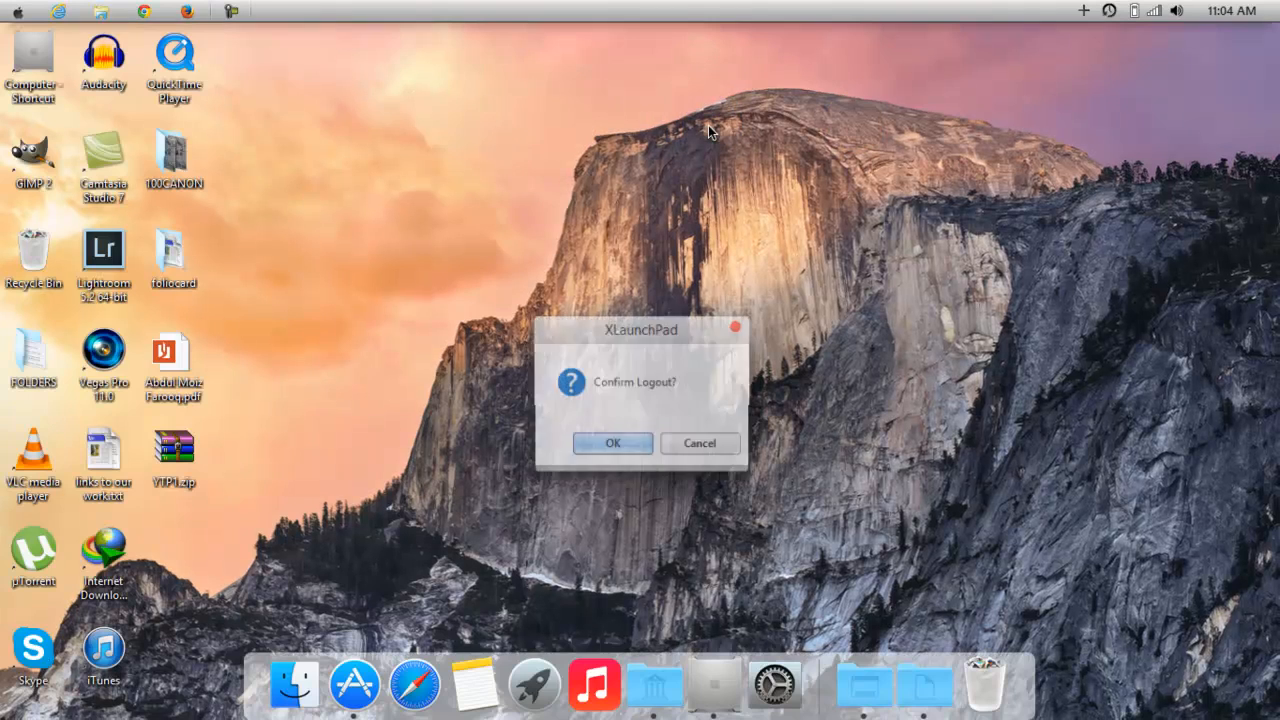
pyautogui.click(700, 444)
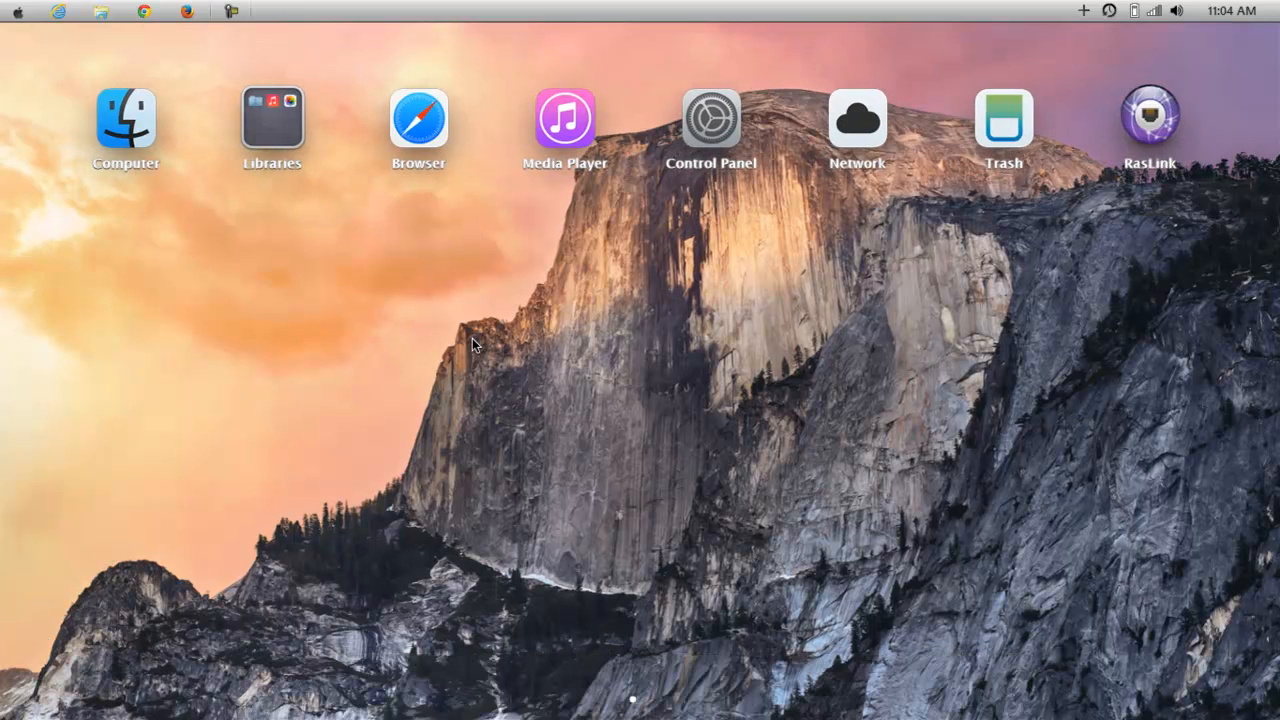
# - Open Documents from the launchpad's Libraries group, then close the My Documents window
pyautogui.click(272, 118)
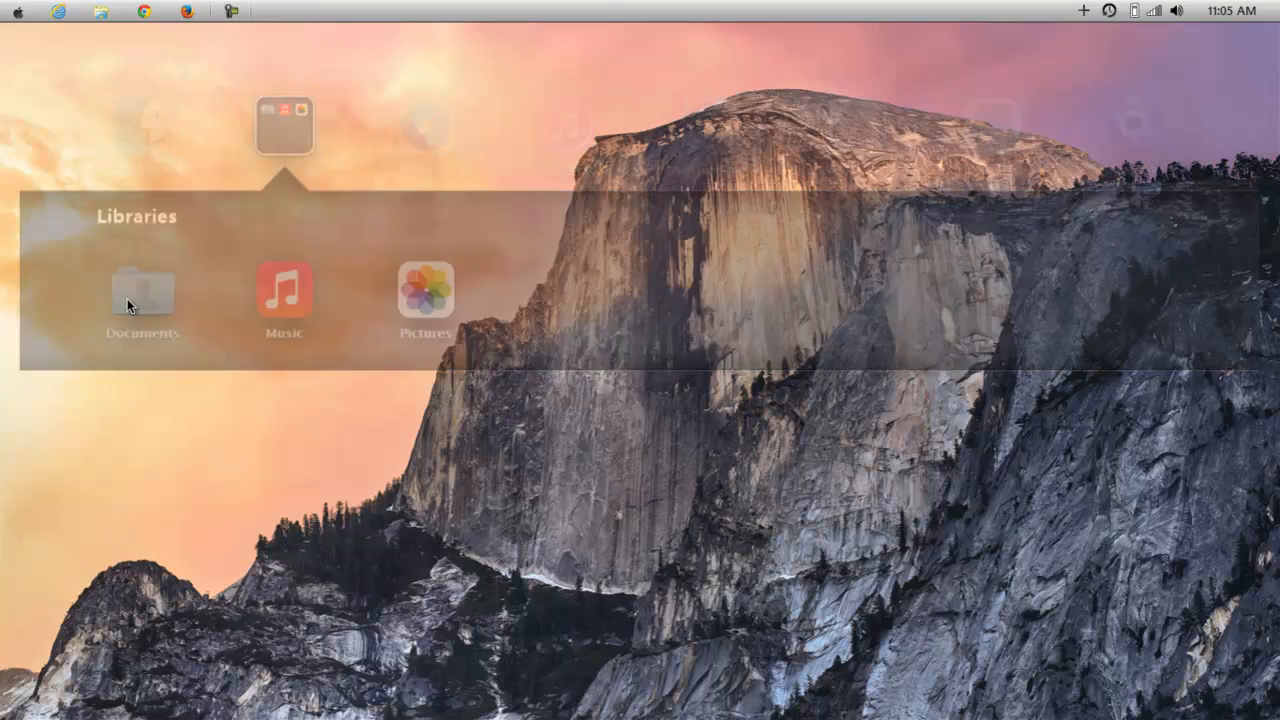
pyautogui.click(142, 290)
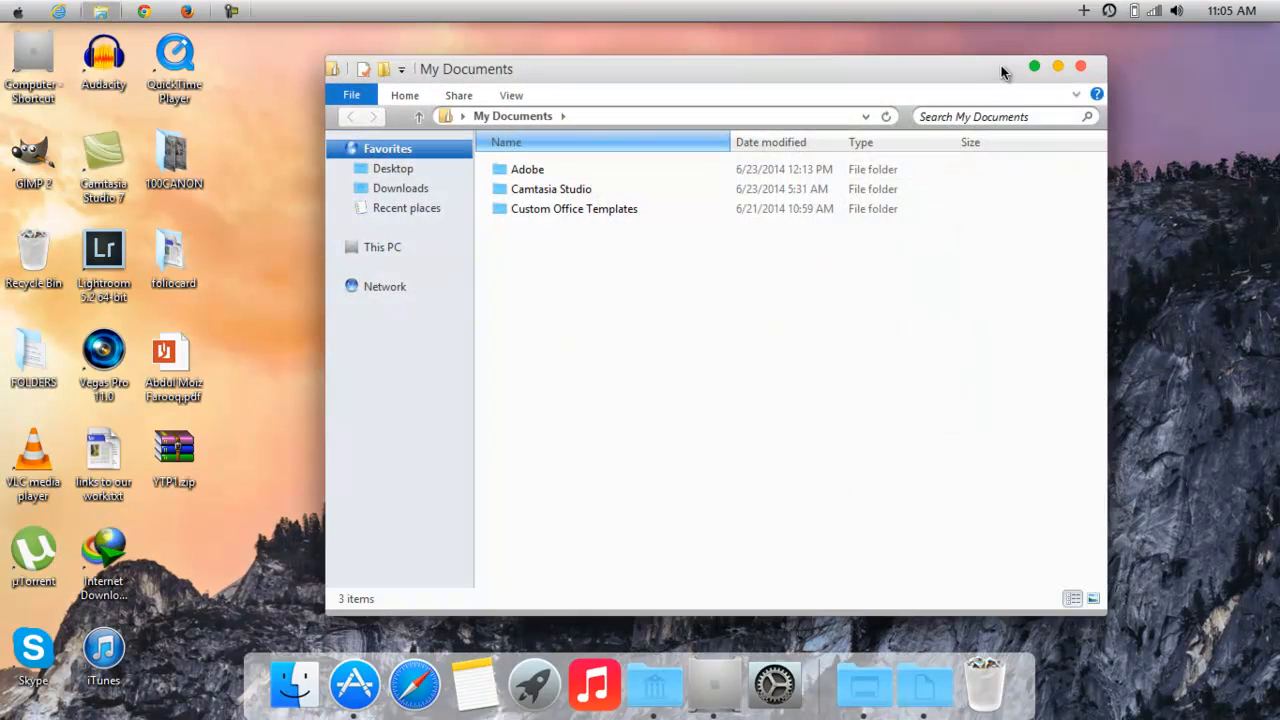
pyautogui.click(1080, 66)
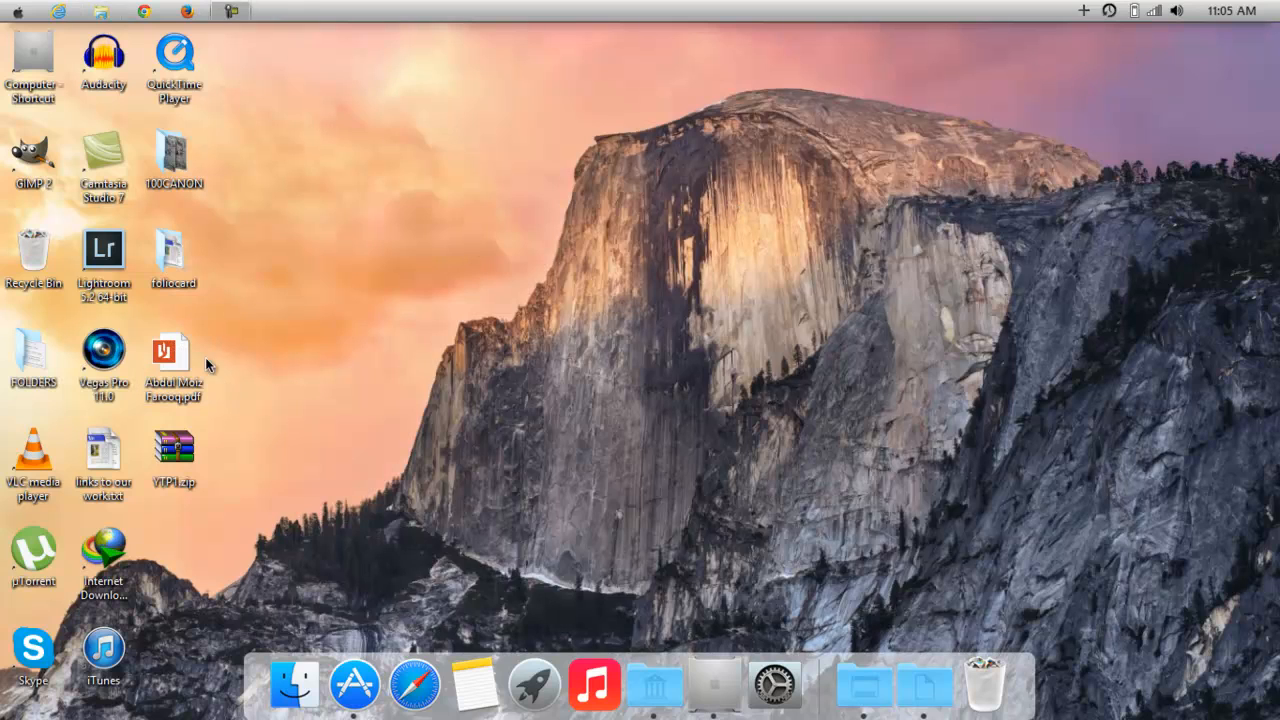
pyautogui.moveTo(332, 508)
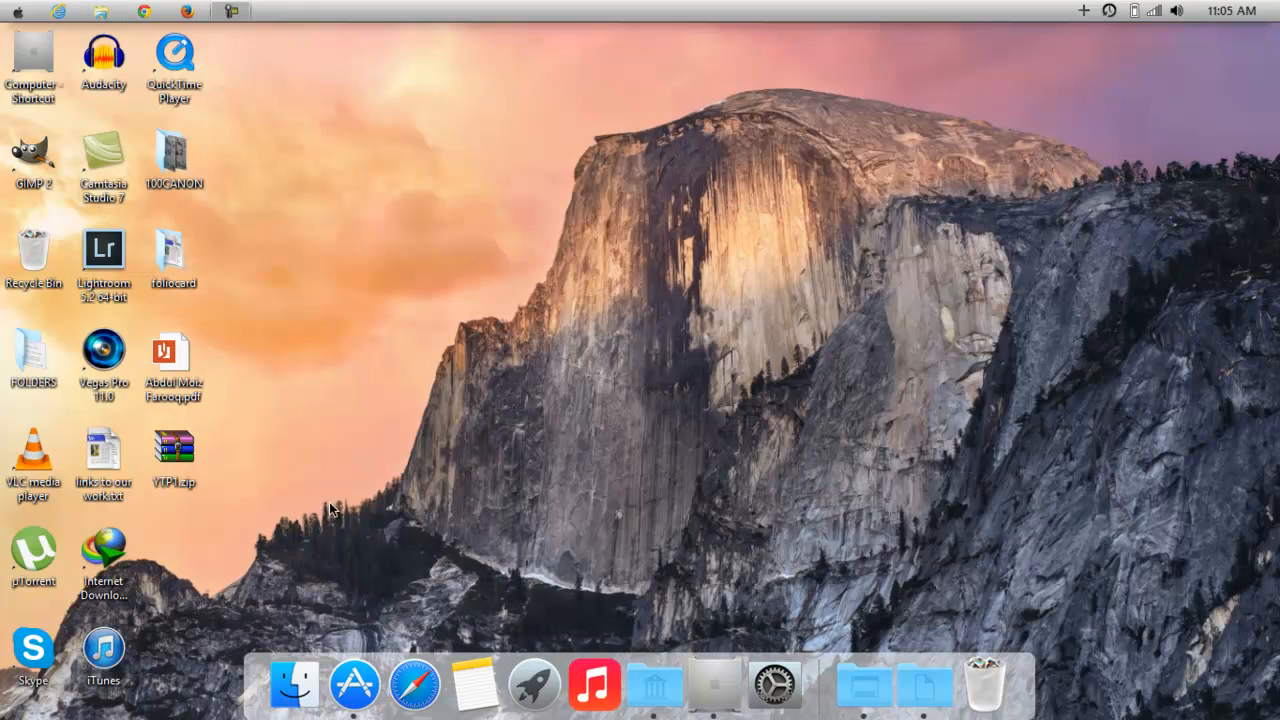